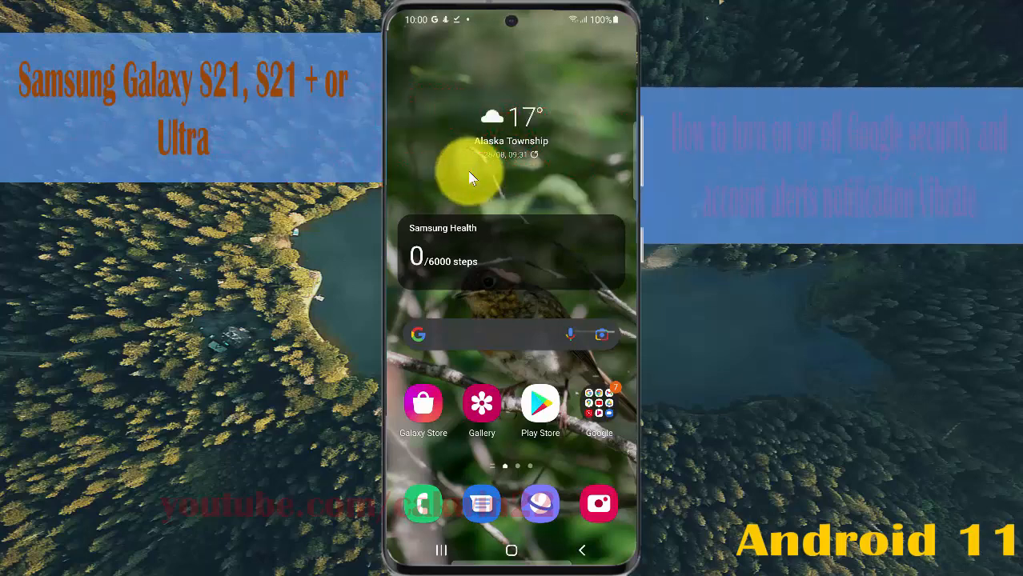
pyautogui.moveTo(472, 167)
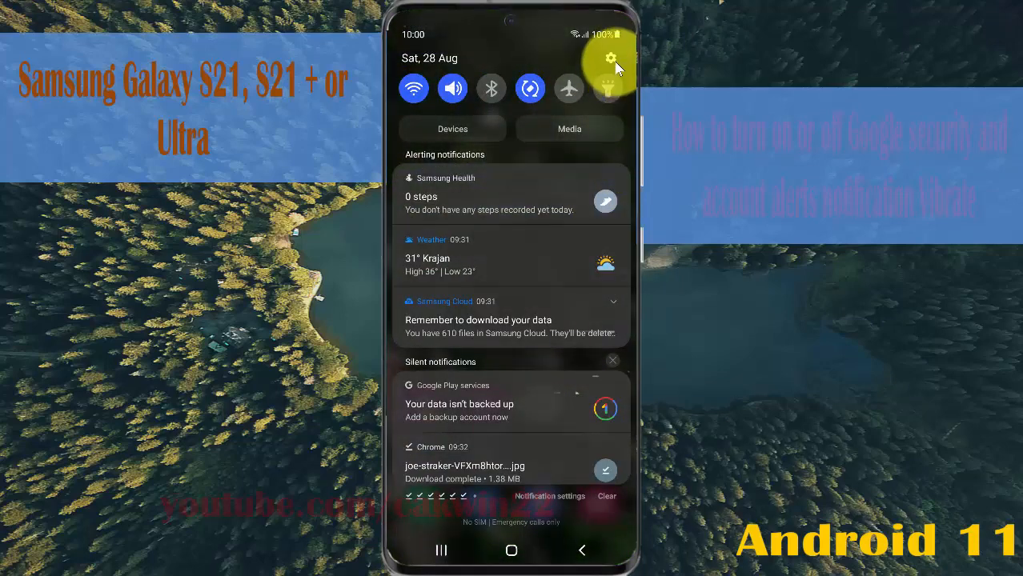
# Step: Open device Settings from the notification shade and go to the Google services page
pyautogui.click(610, 62)
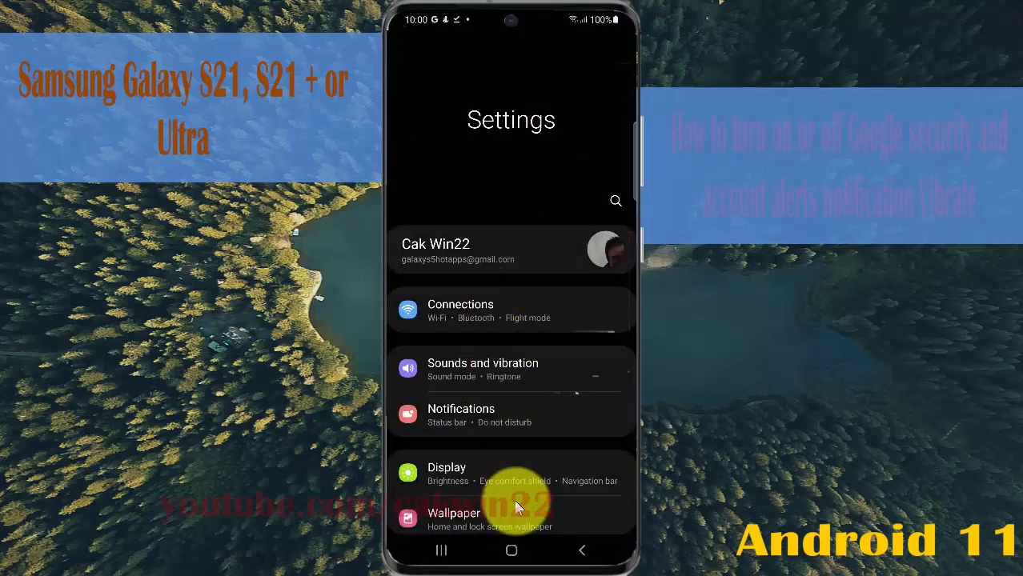
pyautogui.scroll(-3)
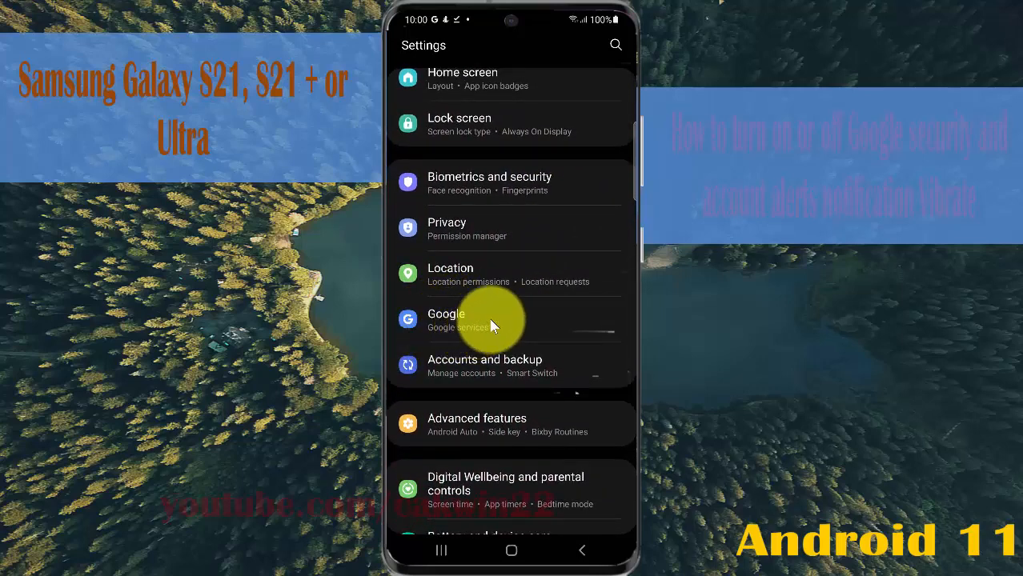
pyautogui.click(445, 314)
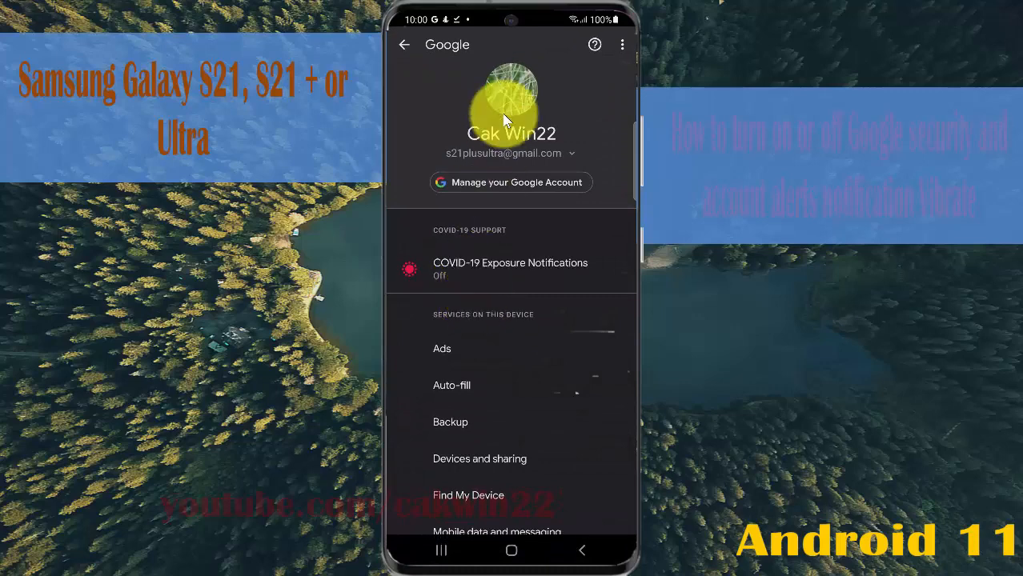
# Step: Go through Settings for Google apps to Search, Assistant and Voice settings
pyautogui.scroll(-3)
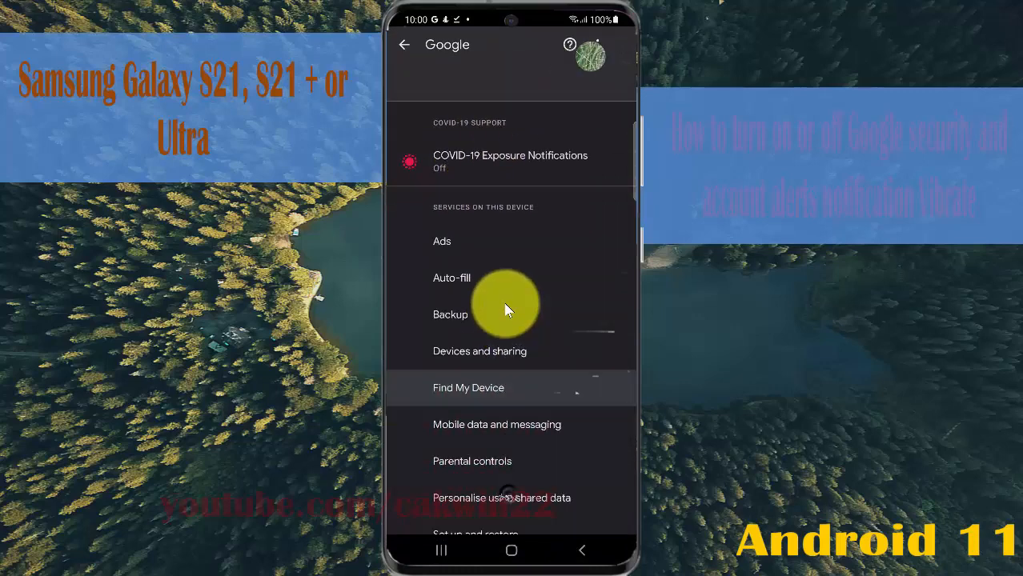
pyautogui.scroll(-3)
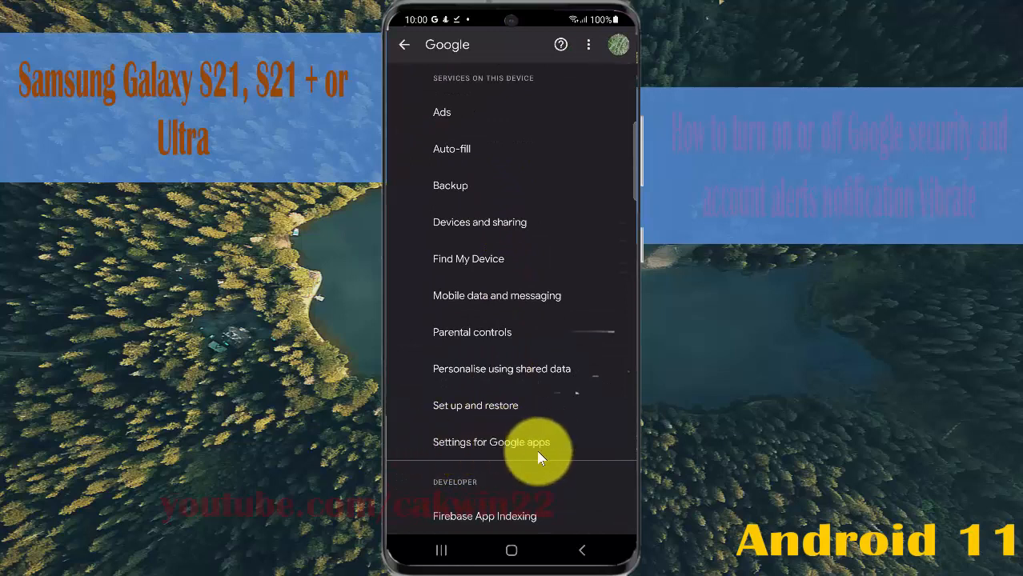
pyautogui.click(492, 442)
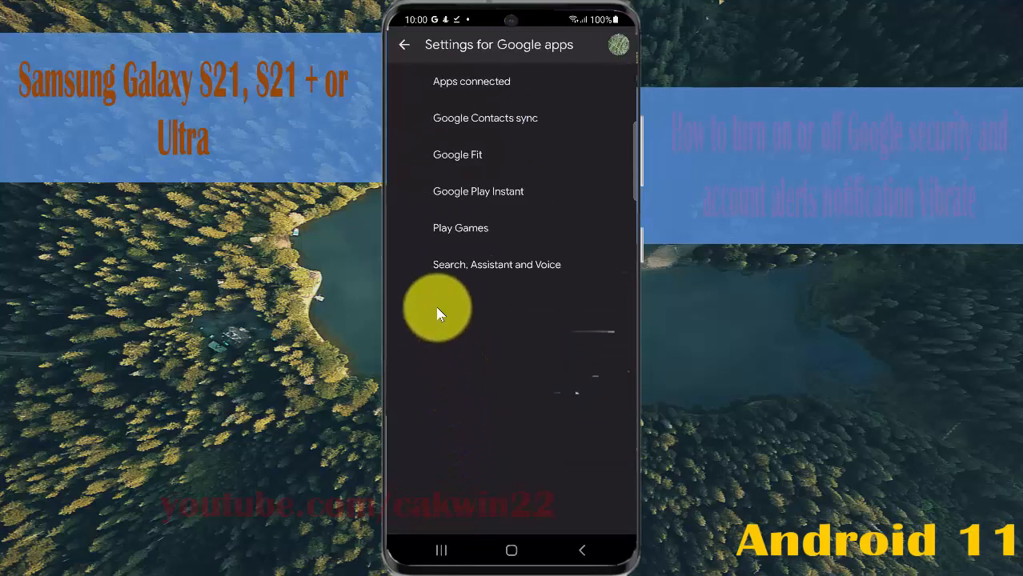
pyautogui.moveTo(513, 268)
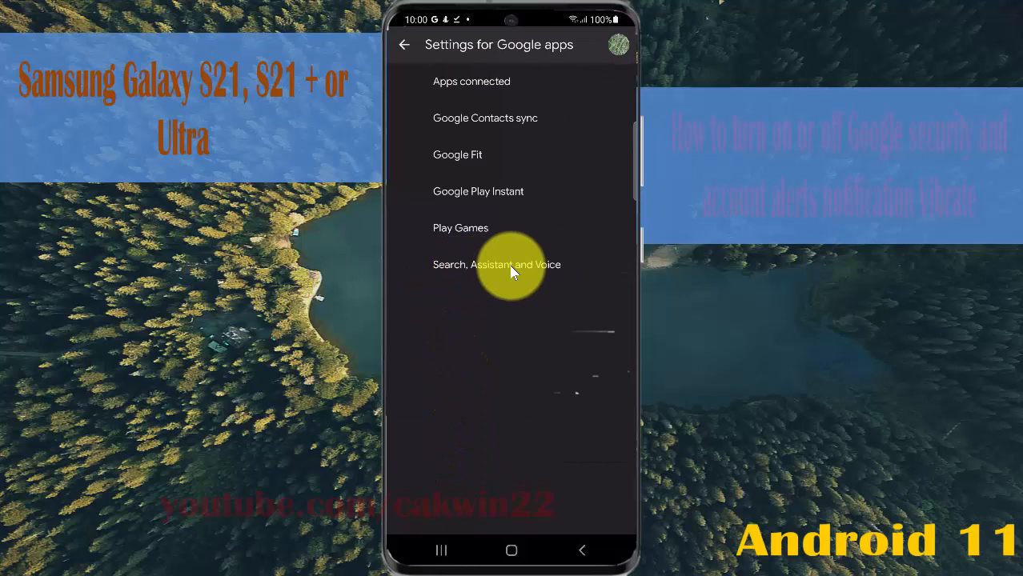
pyautogui.click(496, 264)
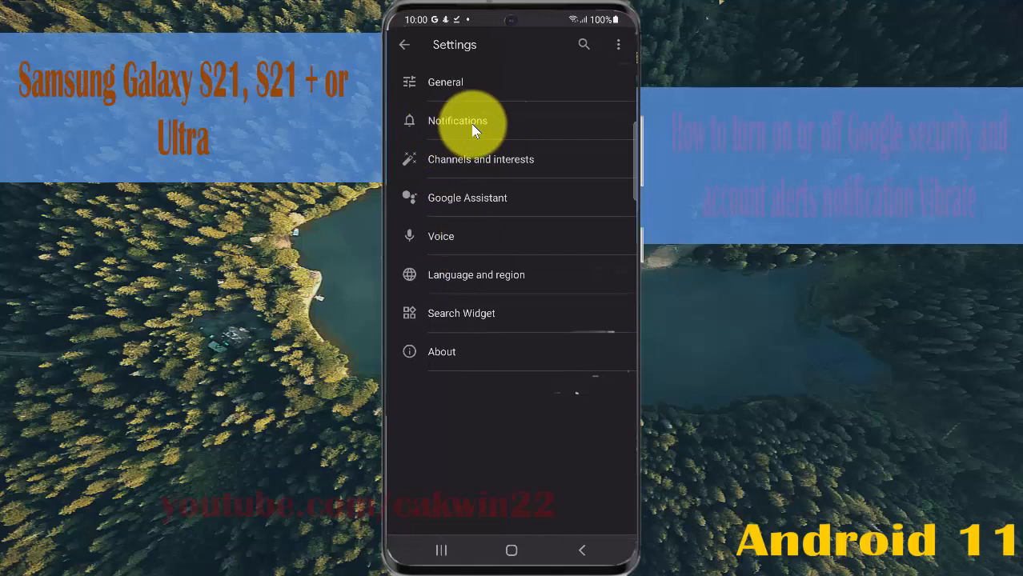
# Step: Open the Google app's Notifications page
pyautogui.click(457, 120)
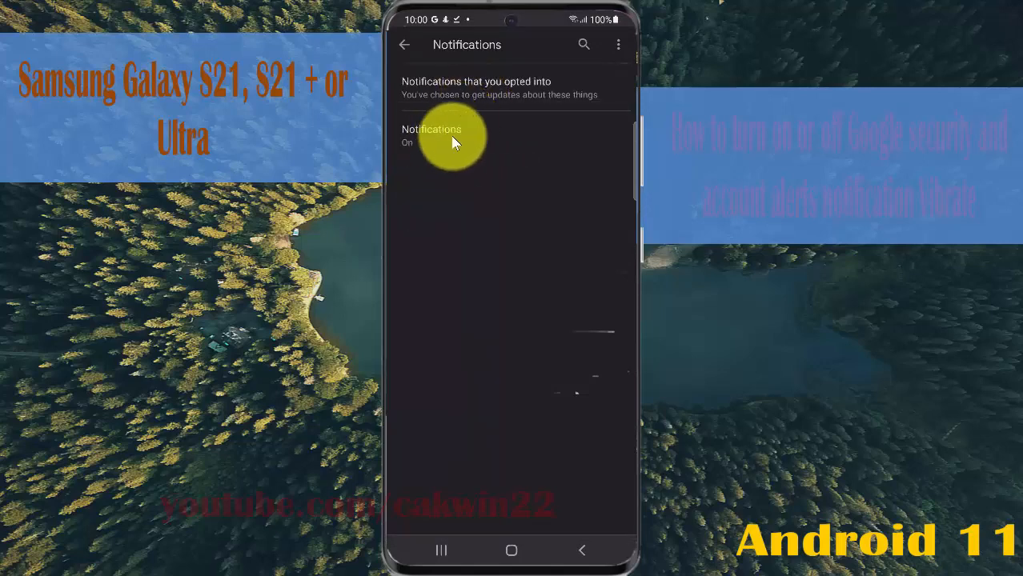
pyautogui.moveTo(472, 143)
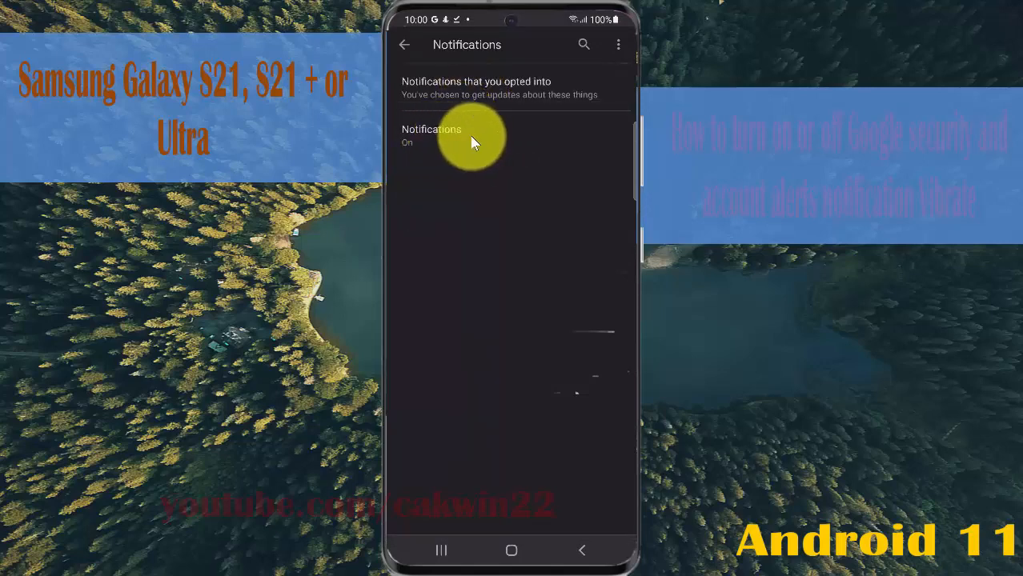
# Step: Toggle Google's Show notifications off and back on, then open Security and account alerts
pyautogui.click(432, 136)
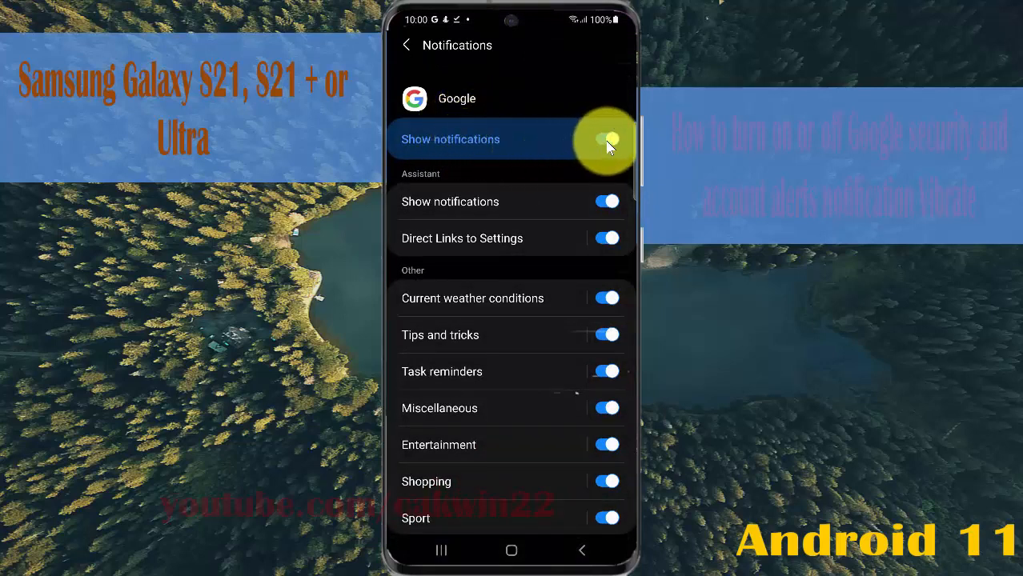
pyautogui.click(607, 140)
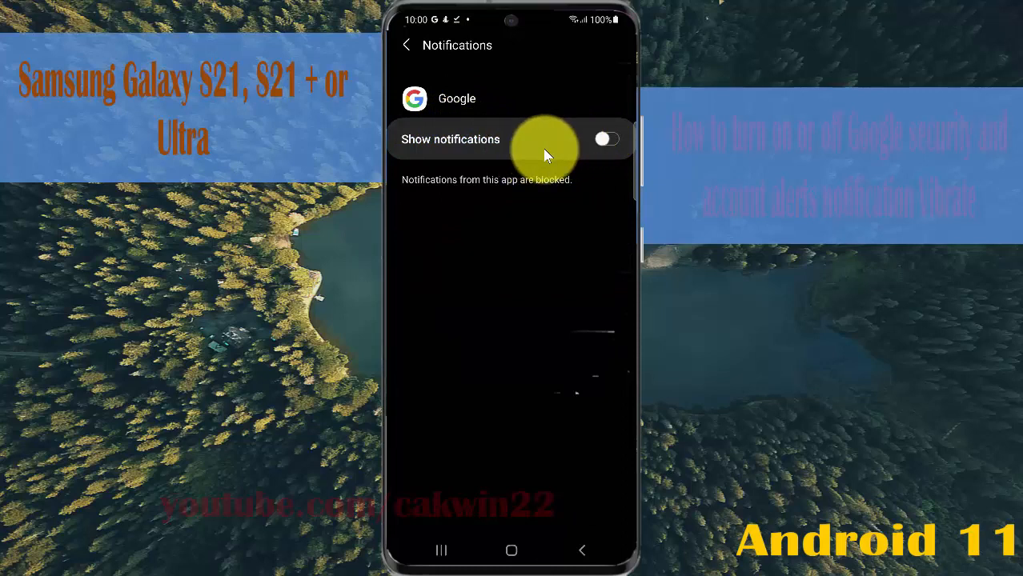
pyautogui.click(606, 139)
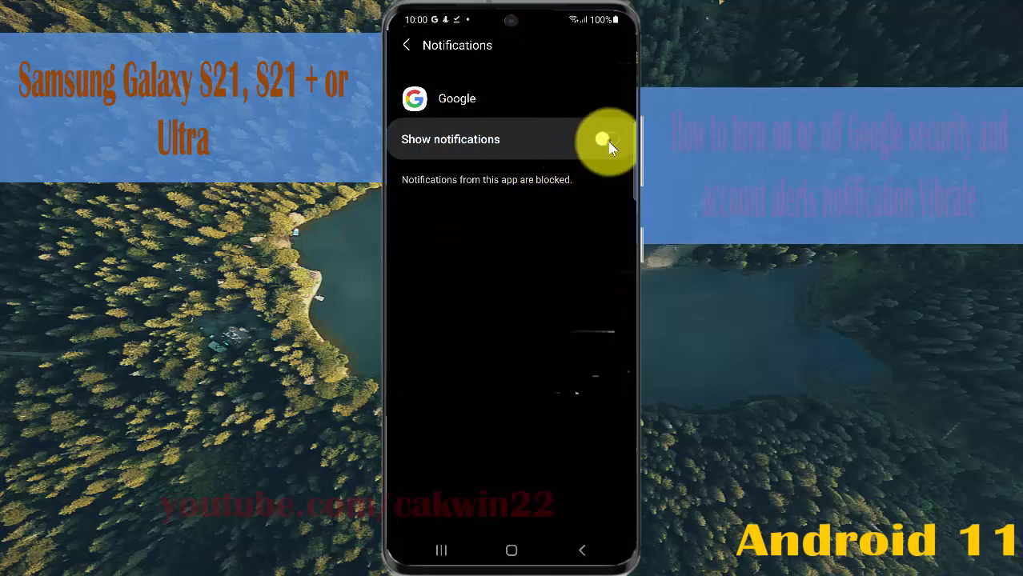
pyautogui.click(607, 140)
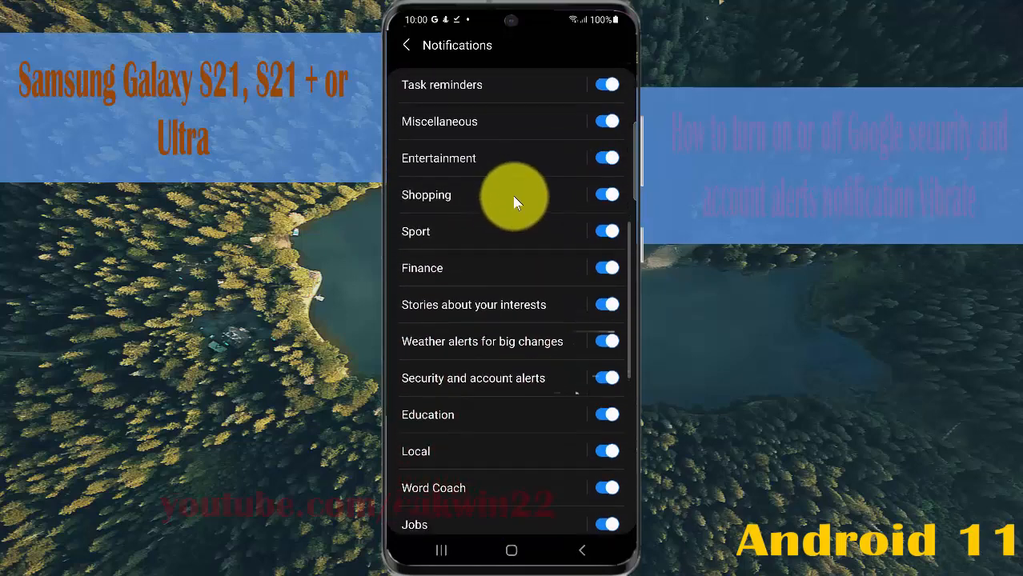
pyautogui.scroll(-3)
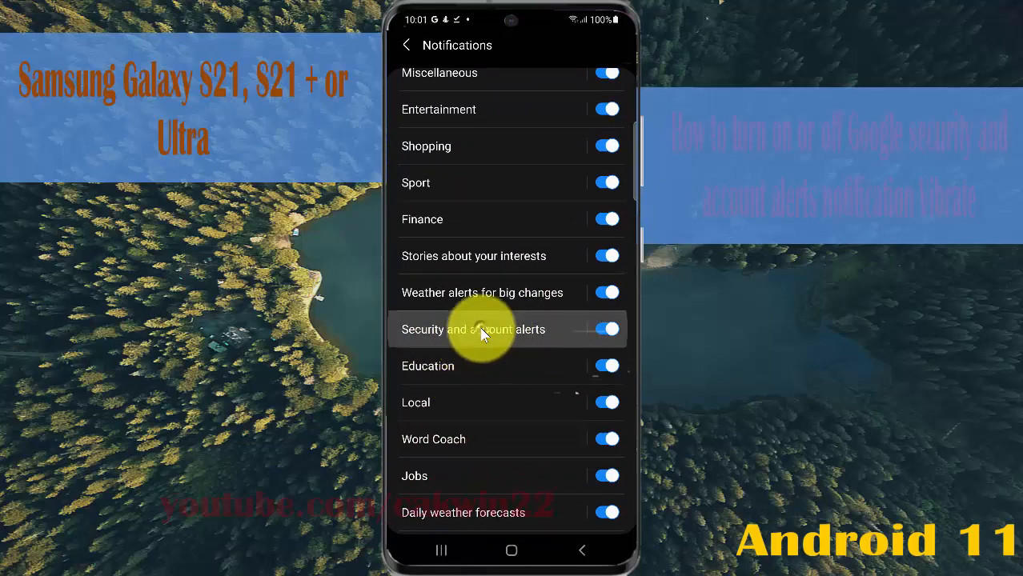
pyautogui.click(473, 329)
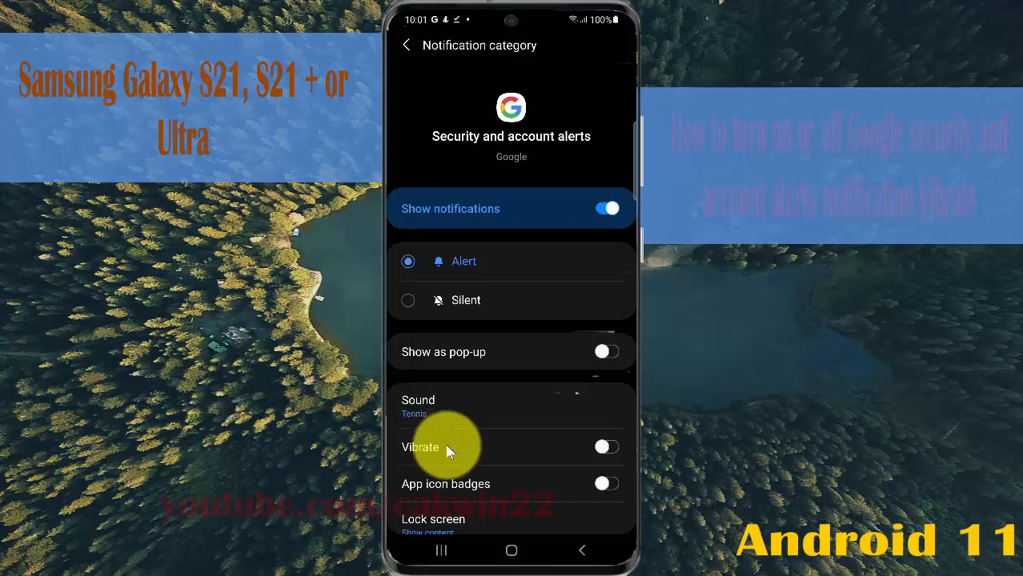
pyautogui.moveTo(468, 452)
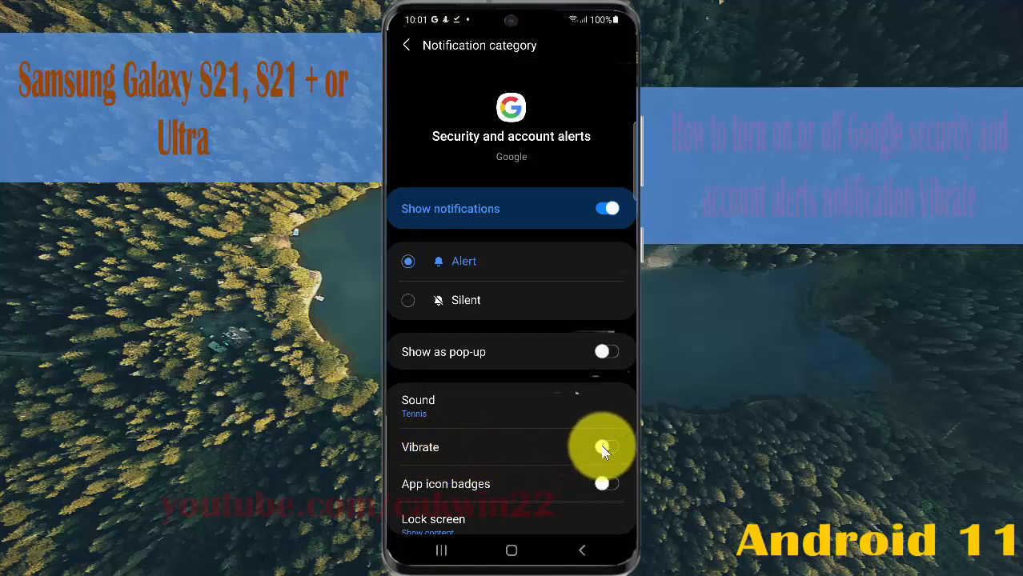
# Step: Toggle Vibrate on, off, and on again so it stays enabled for Security and account alerts
pyautogui.click(606, 447)
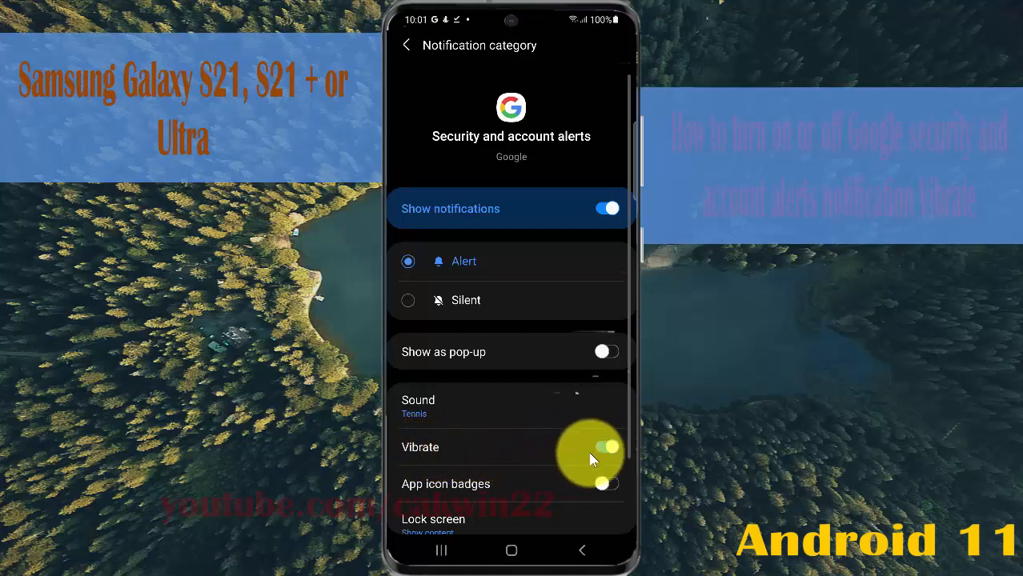
pyautogui.click(606, 447)
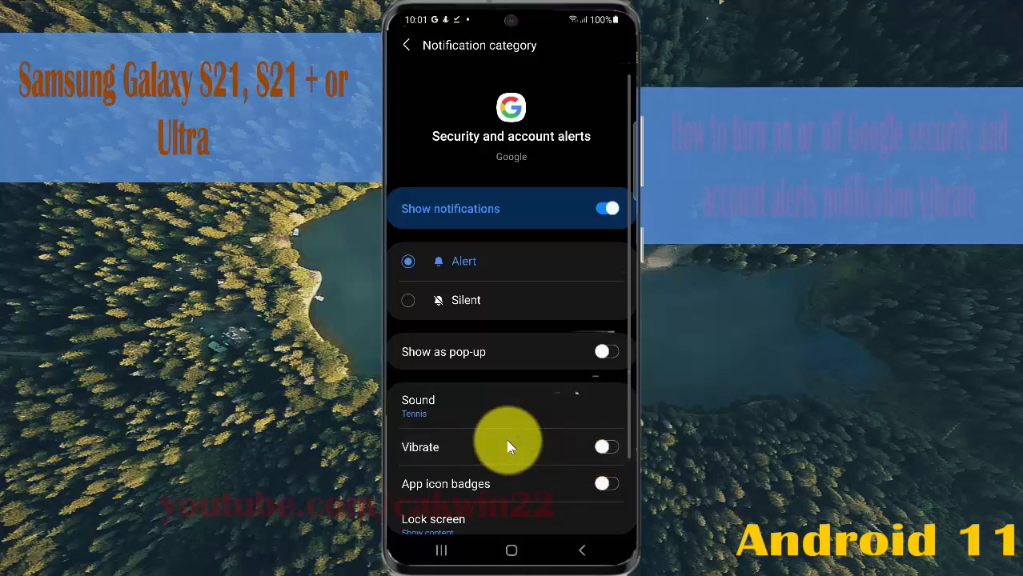
pyautogui.click(606, 447)
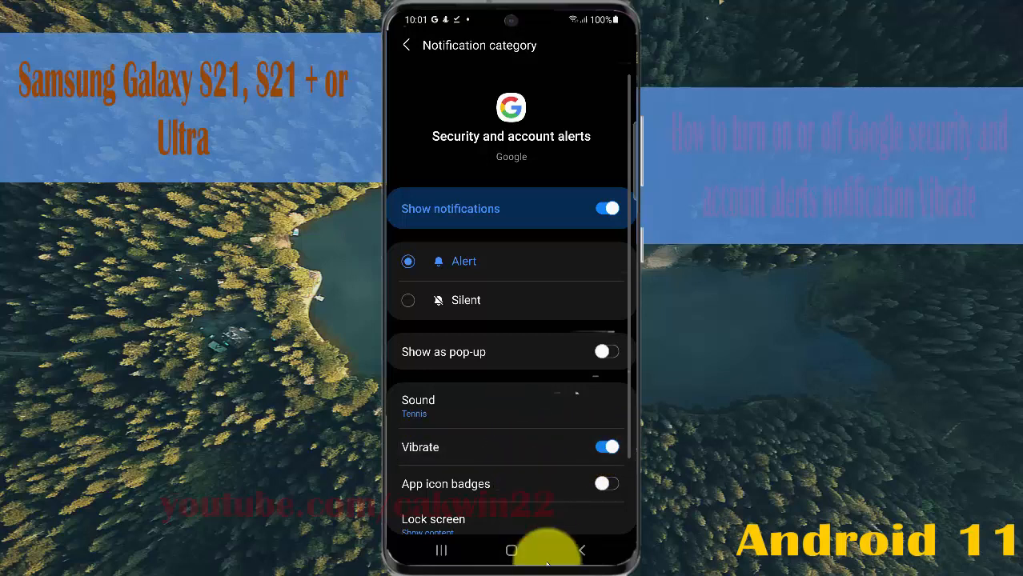